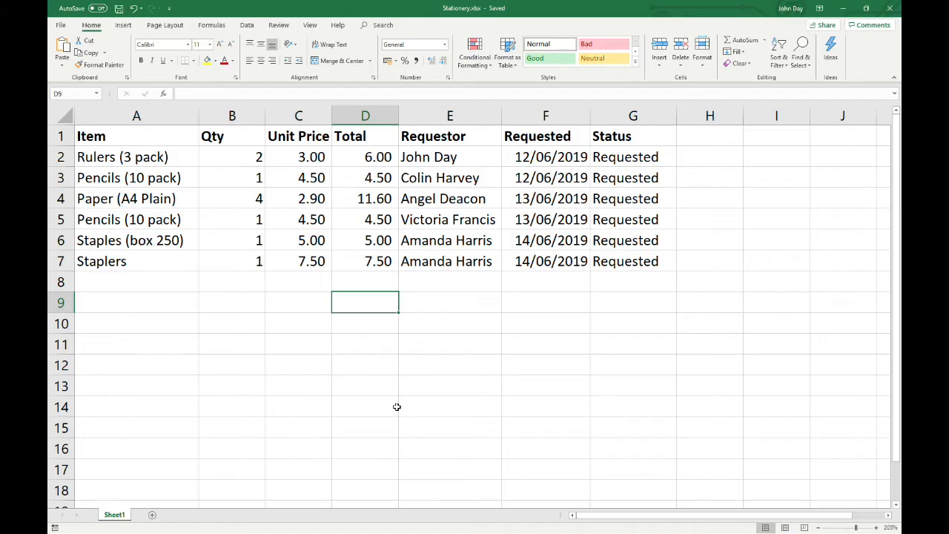
pyautogui.moveTo(397, 404)
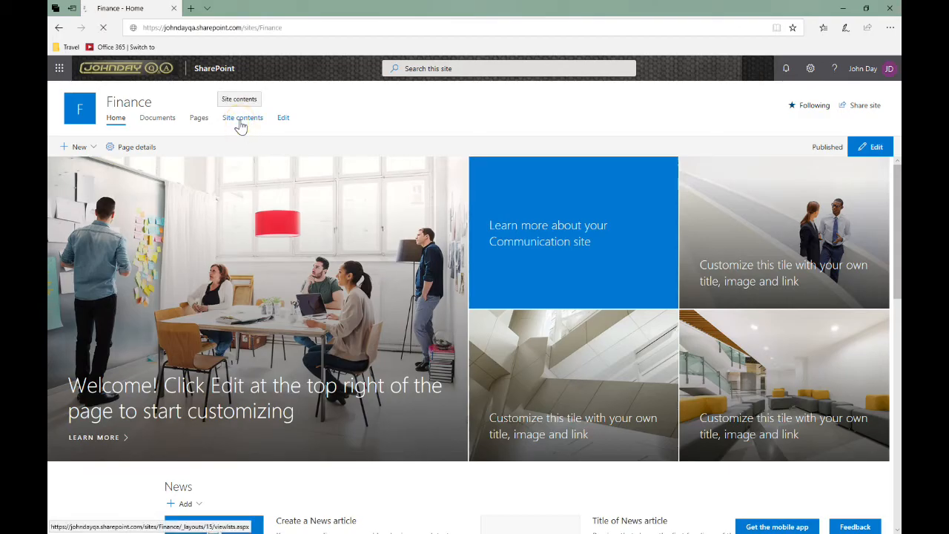
# - View the Finance site's contents and copy the site's web address from its logo link
pyautogui.click(244, 117)
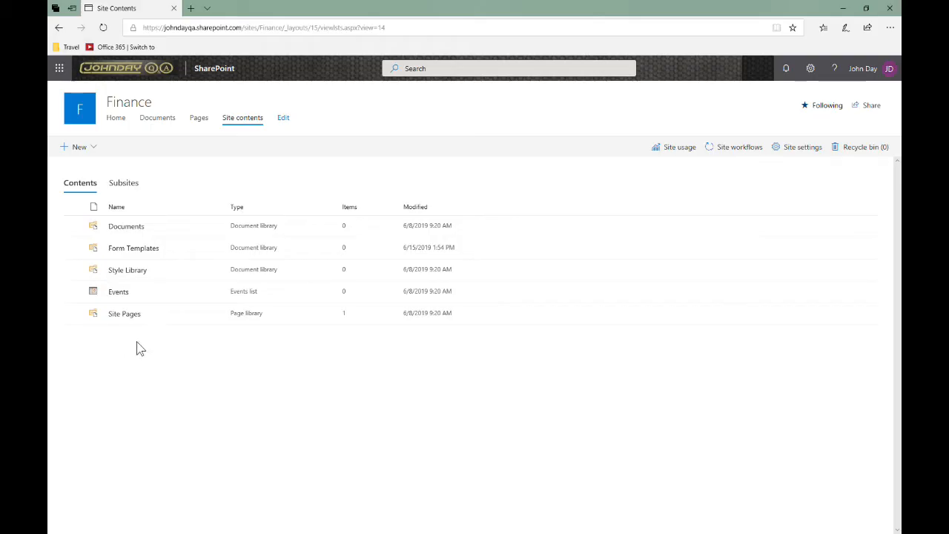
pyautogui.moveTo(146, 350)
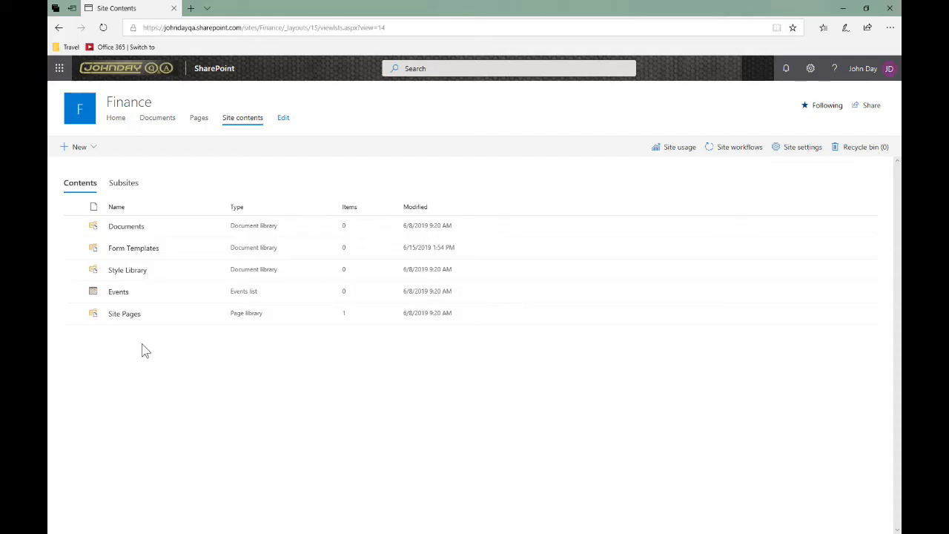
pyautogui.moveTo(81, 110)
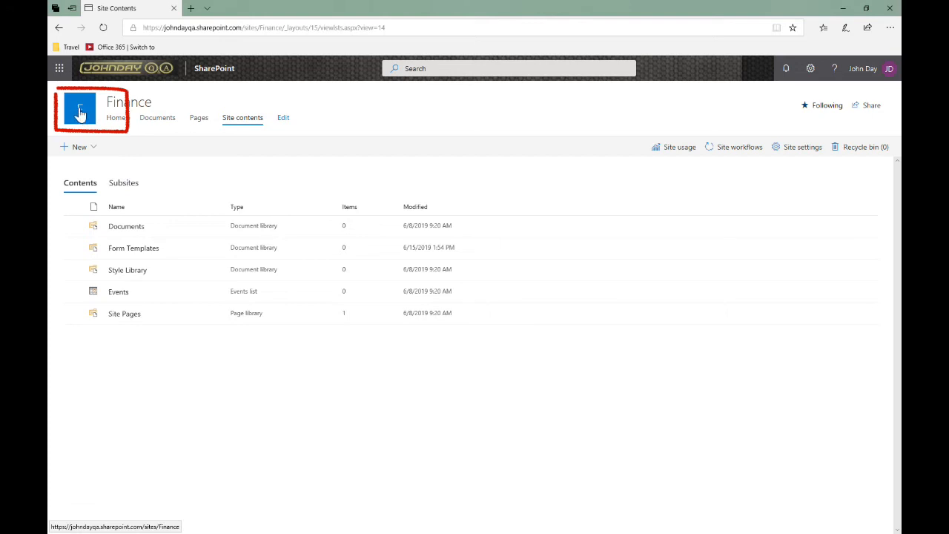
pyautogui.rightClick(80, 109)
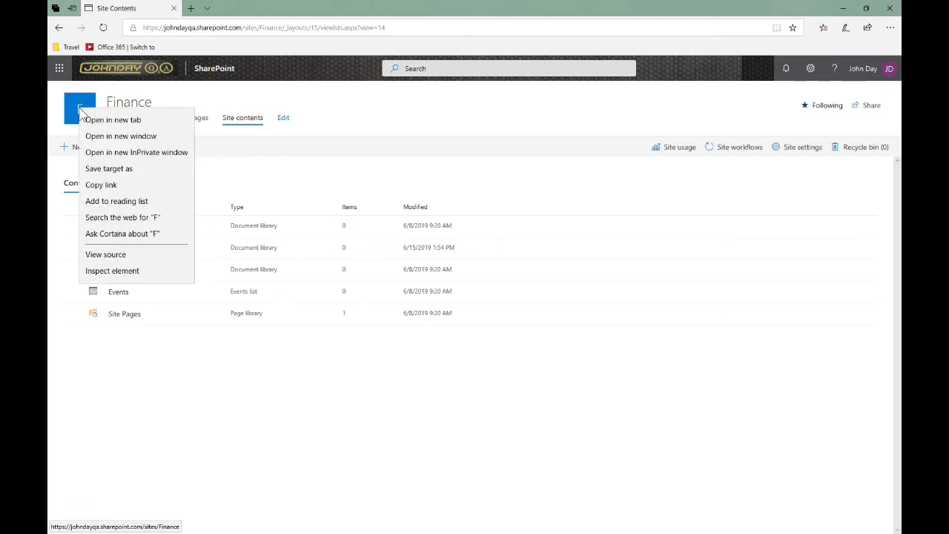
pyautogui.moveTo(101, 184)
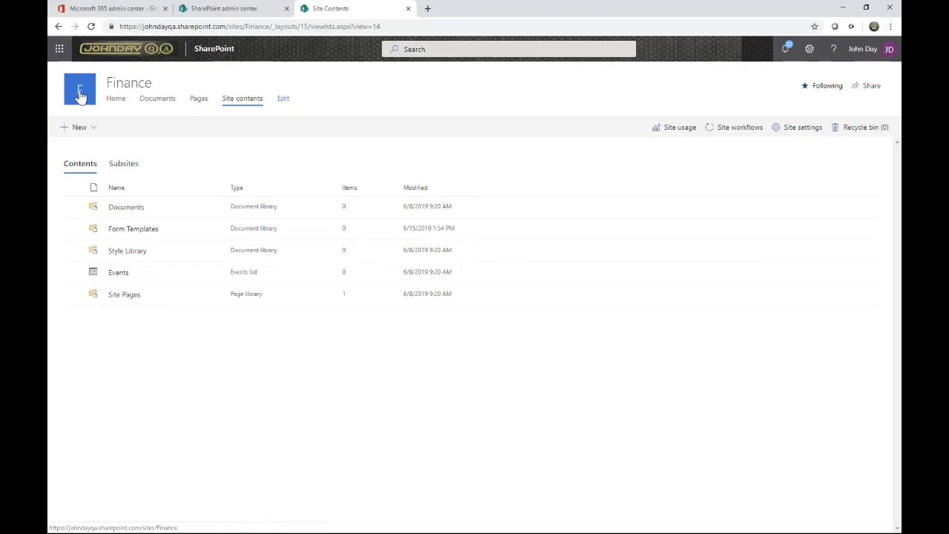
pyautogui.rightClick(80, 89)
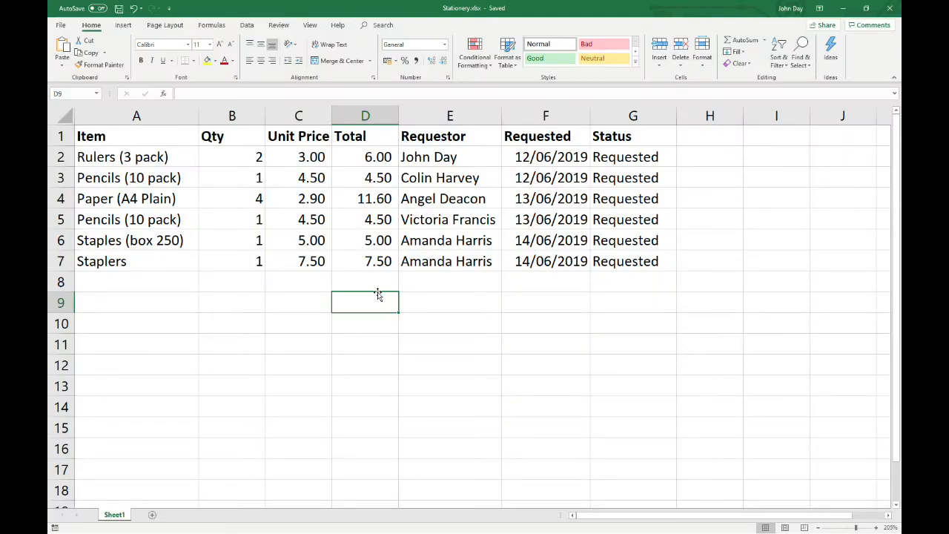
# - Start an Excel table over the stationery data A1:G7 with the first row as headers
pyautogui.click(231, 198)
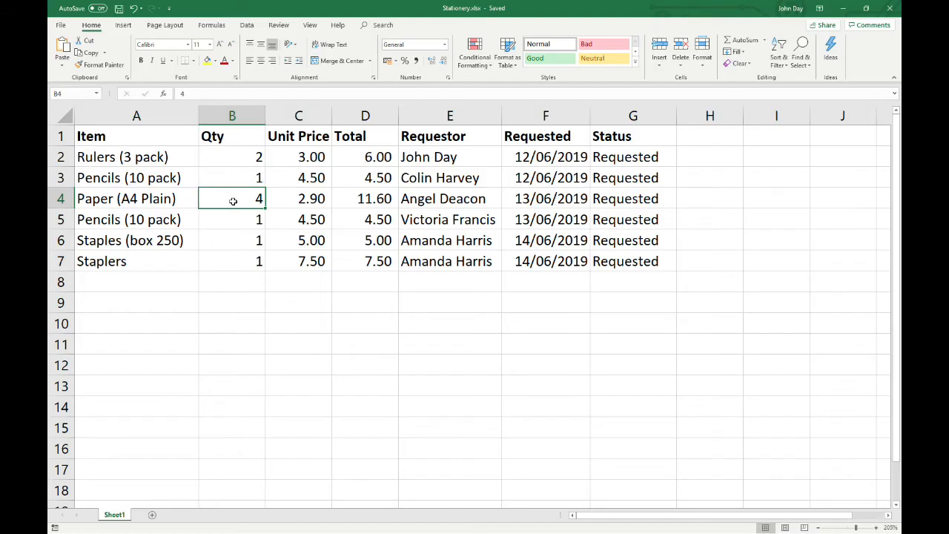
pyautogui.moveTo(222, 172)
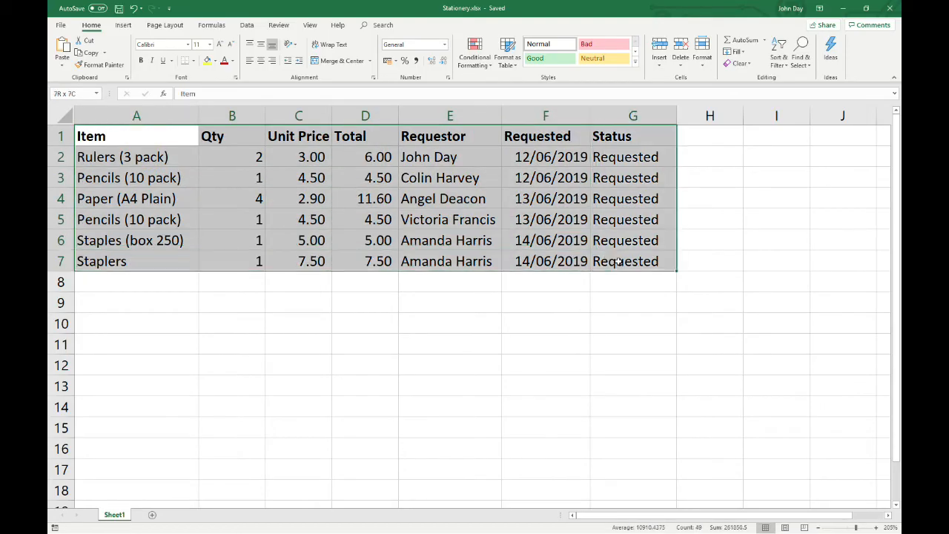
pyautogui.click(298, 198)
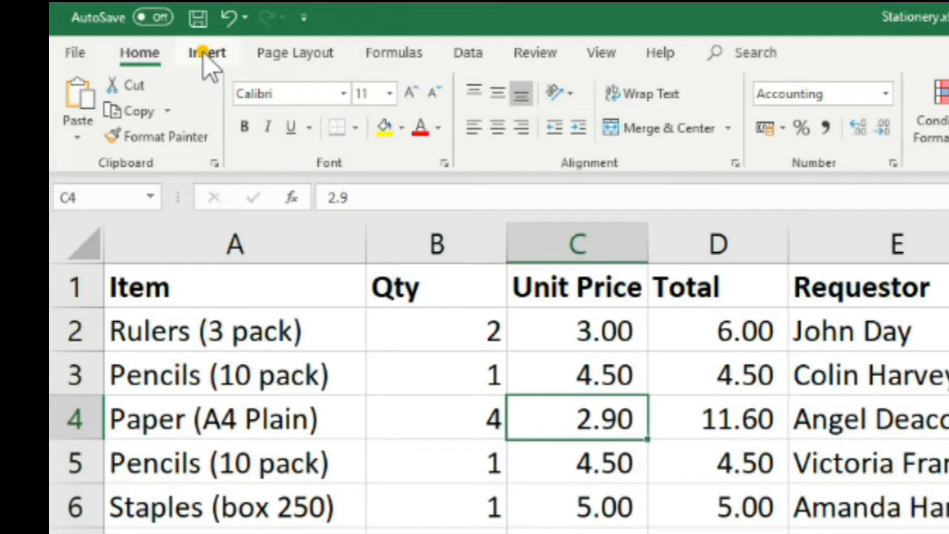
pyautogui.click(206, 52)
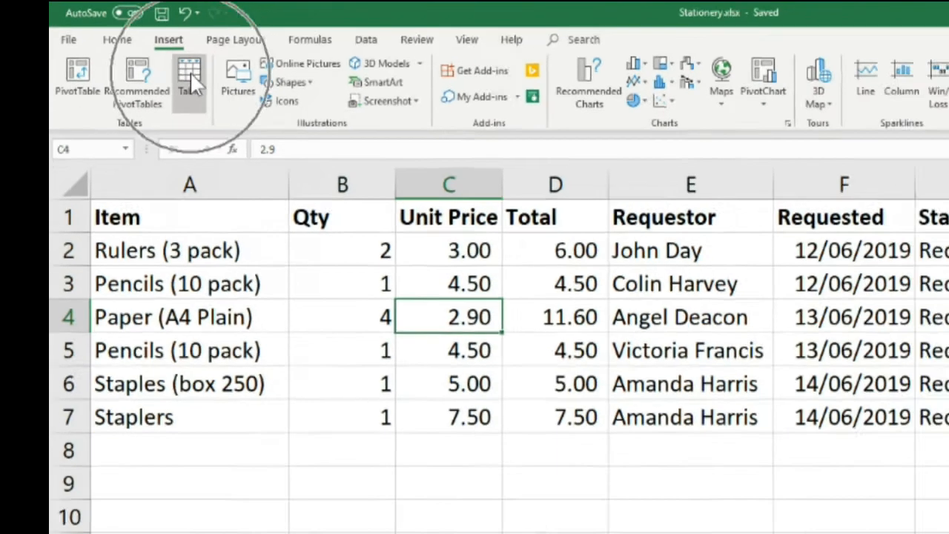
pyautogui.click(190, 77)
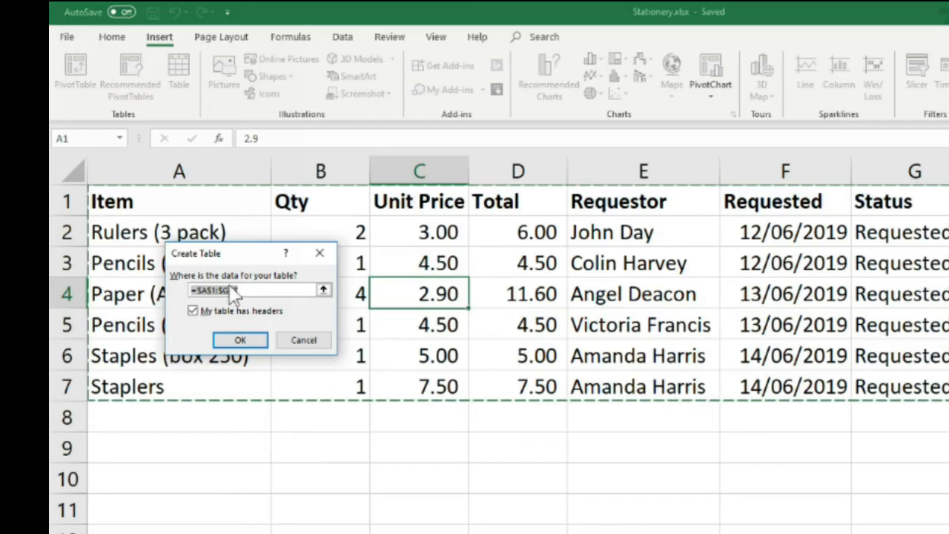
pyautogui.click(193, 311)
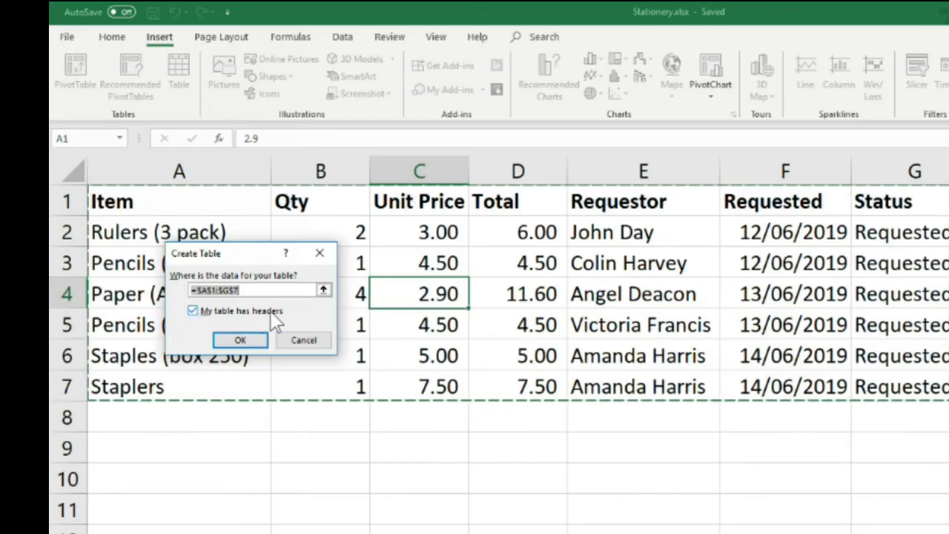
pyautogui.moveTo(264, 323)
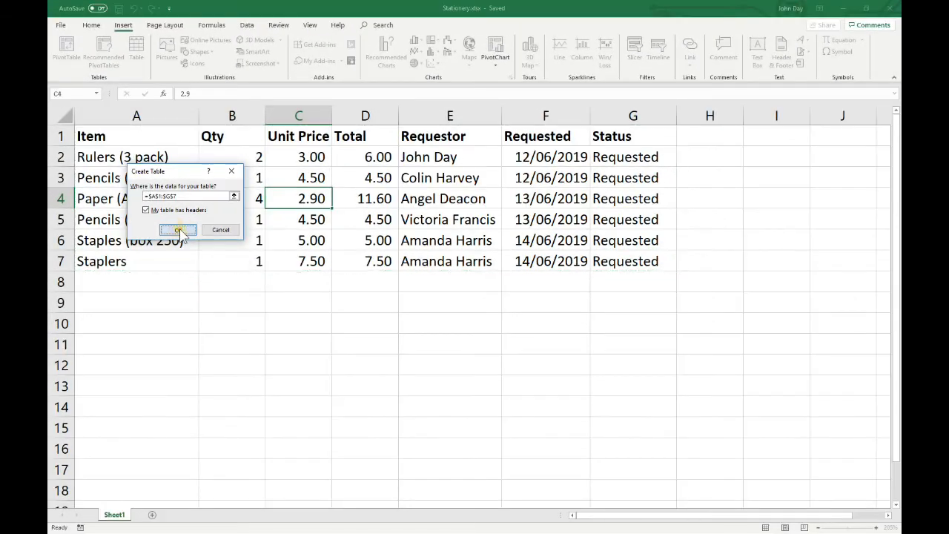
# - Create the blue banded stationery table and bring up its Export options on Table Tools Design
pyautogui.click(178, 229)
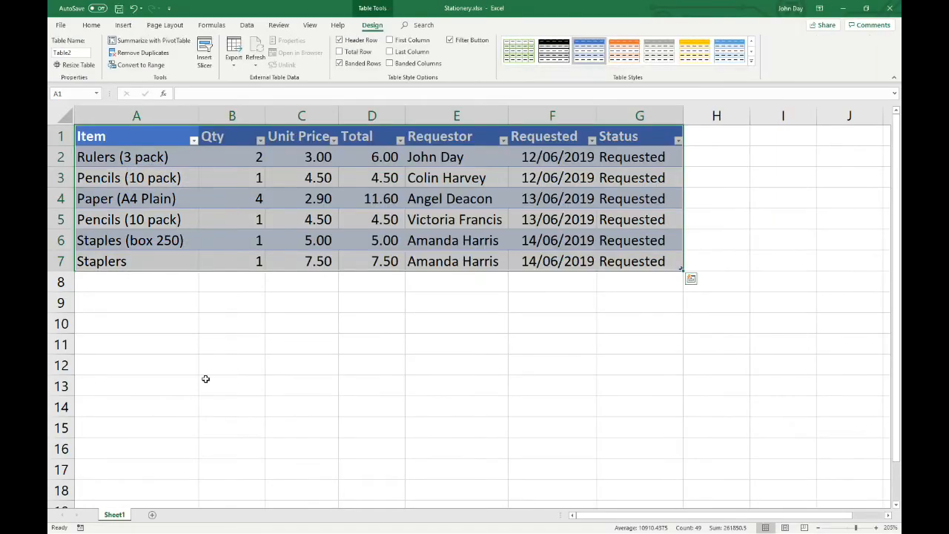
pyautogui.moveTo(491, 366)
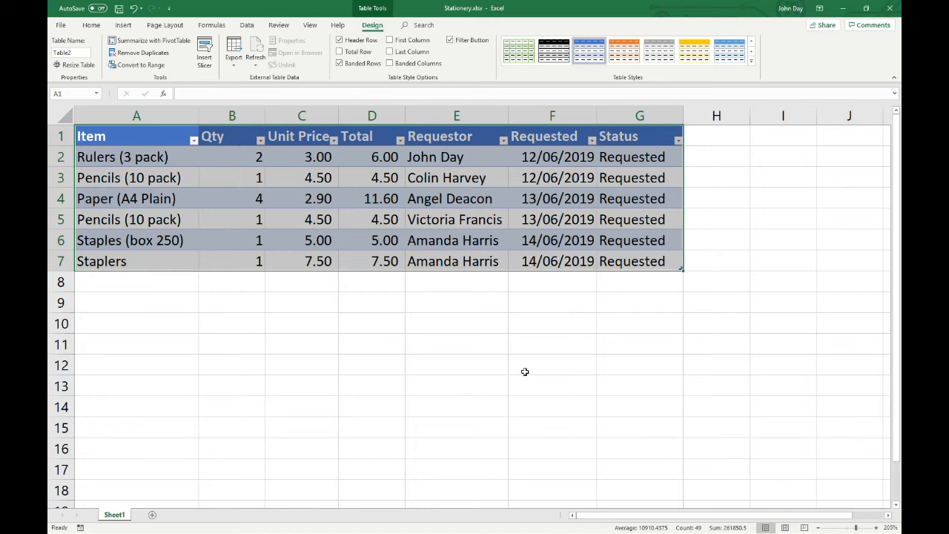
pyautogui.click(551, 365)
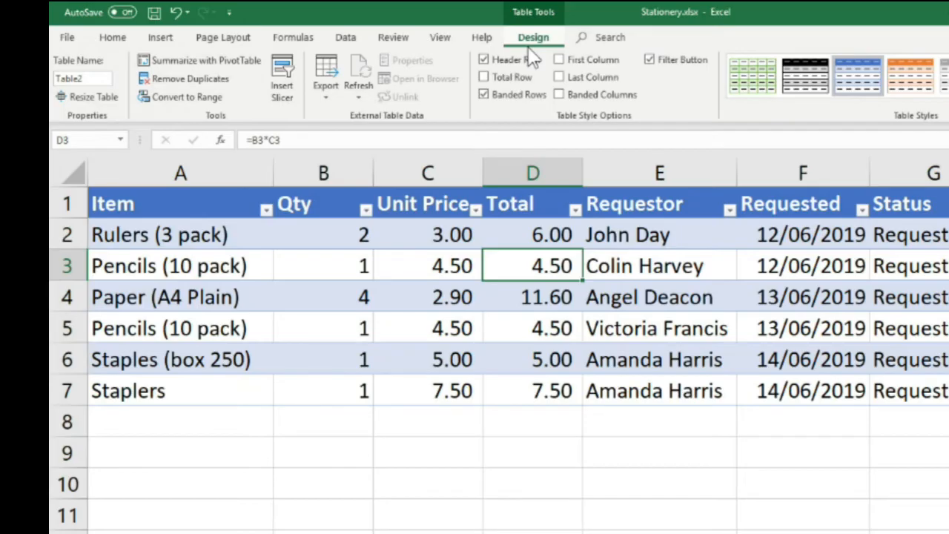
pyautogui.moveTo(533, 47)
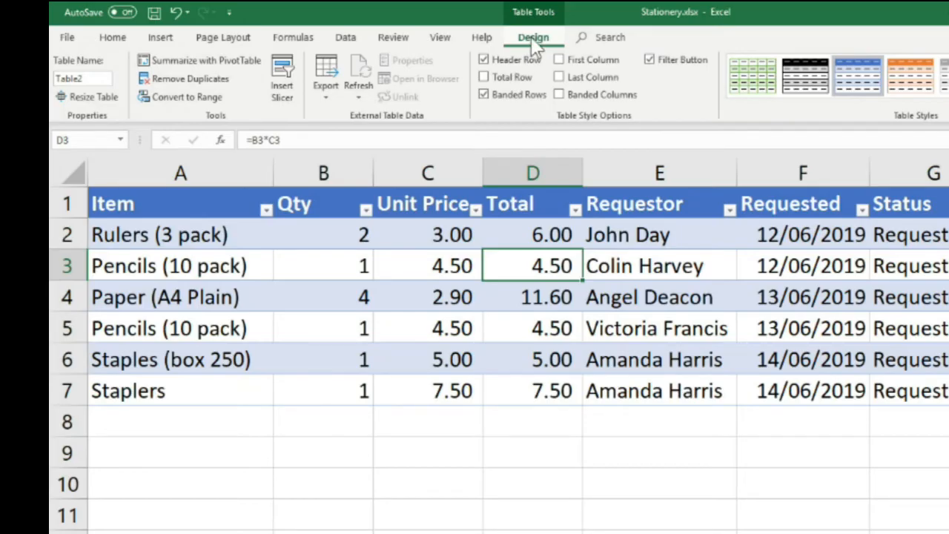
pyautogui.click(327, 77)
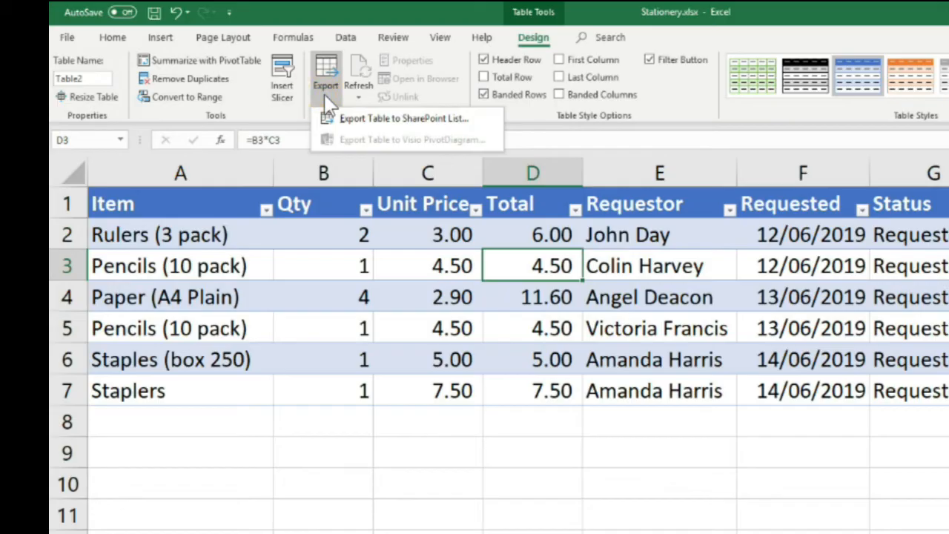
pyautogui.moveTo(433, 126)
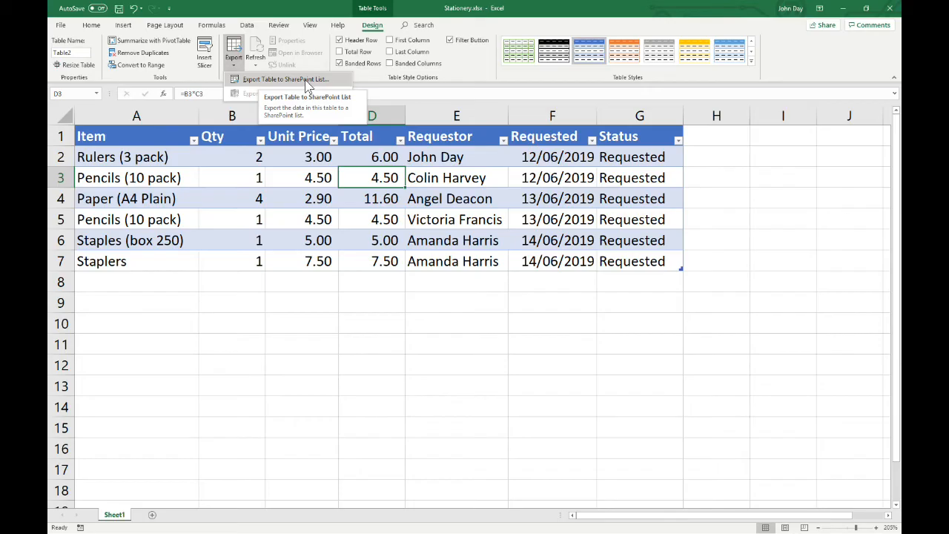
# - Begin exporting the table to a SharePoint list with the Finance site address as destination
pyautogui.click(285, 80)
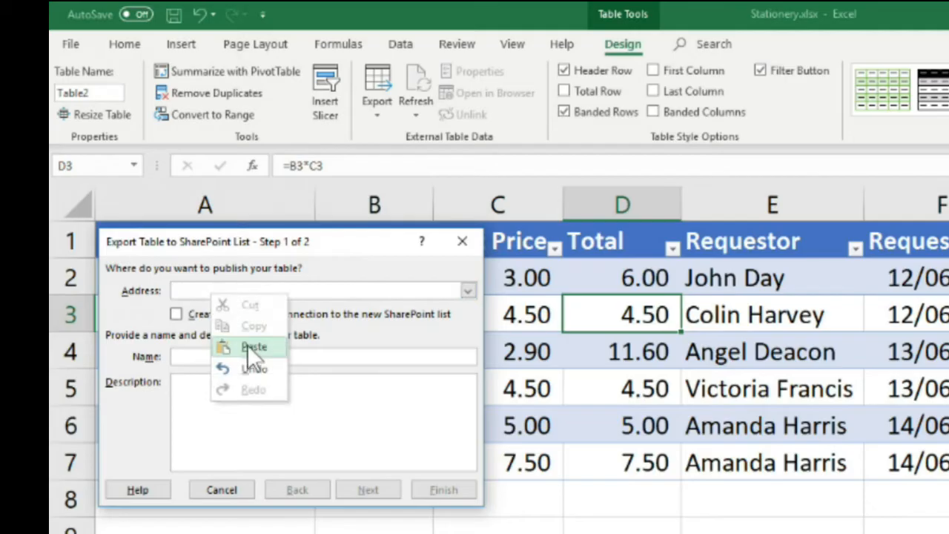
pyautogui.click(255, 347)
pyautogui.write('Stationery')
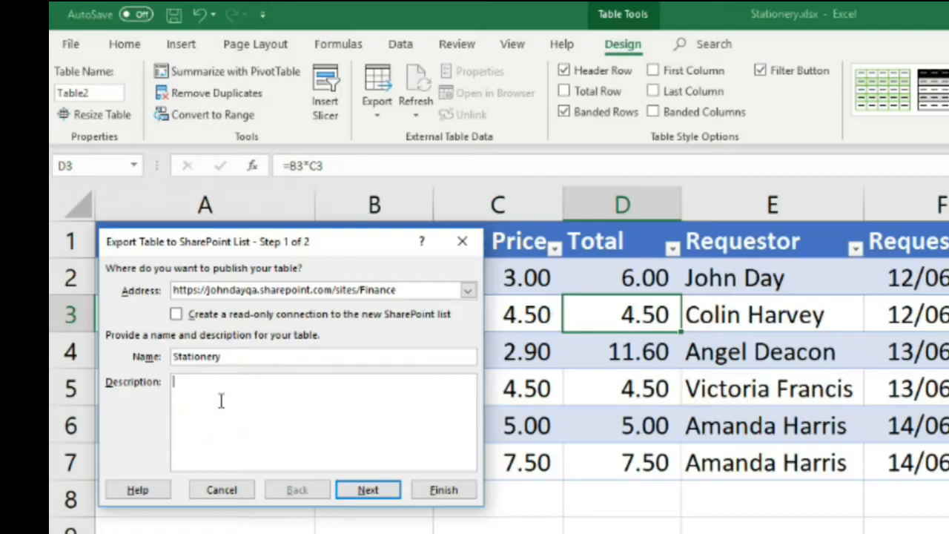
# - Fill the description with 'blah blah' text and keywords order, purchase, paper
pyautogui.write('blah')
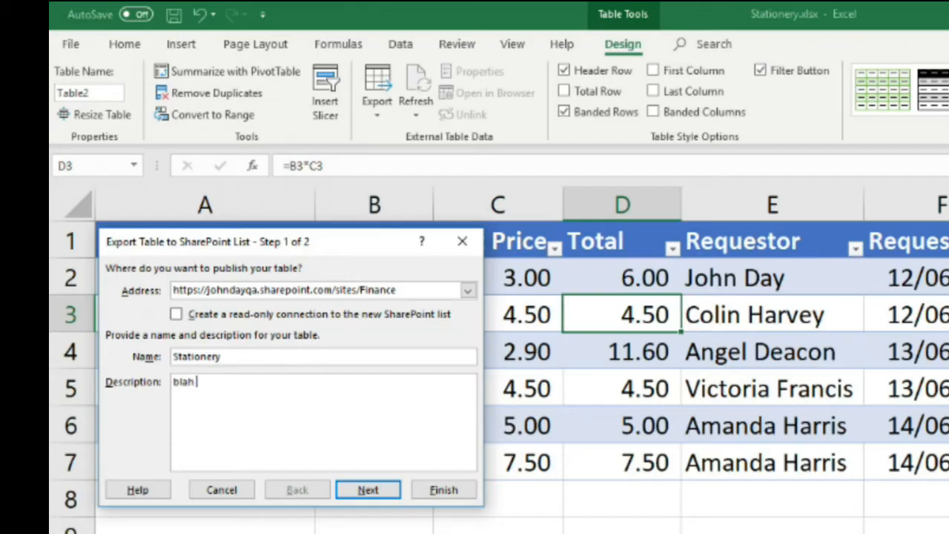
pyautogui.write('lblah blah blah.')
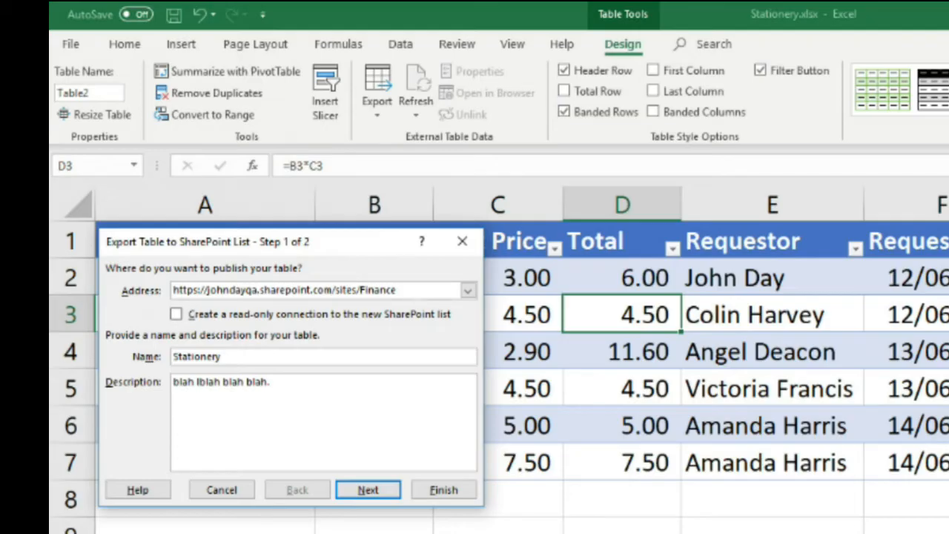
pyautogui.write('Keywords')
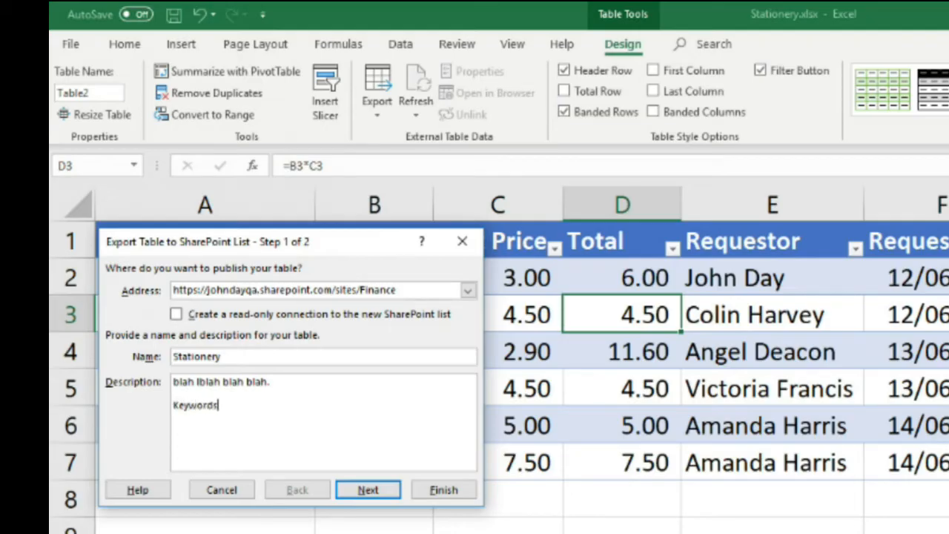
pyautogui.write('order')
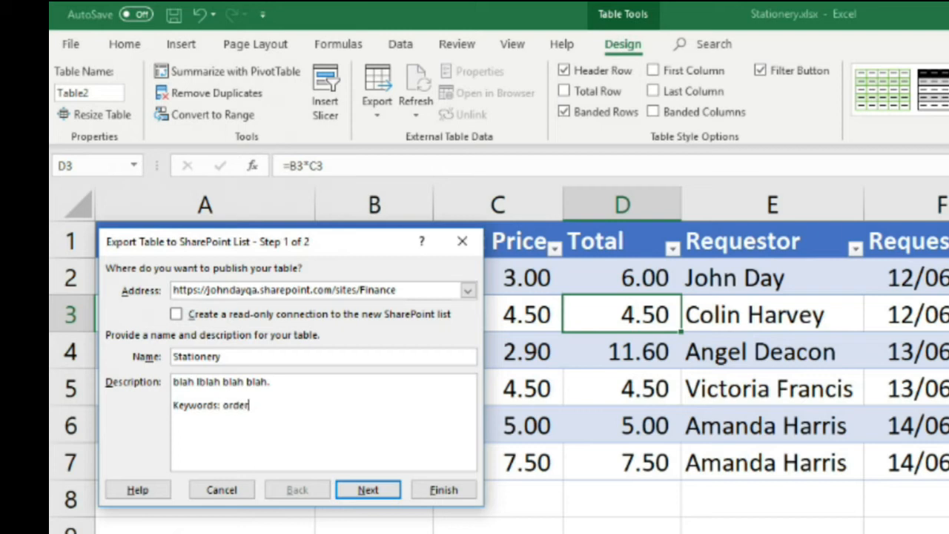
pyautogui.write('purchase pa')
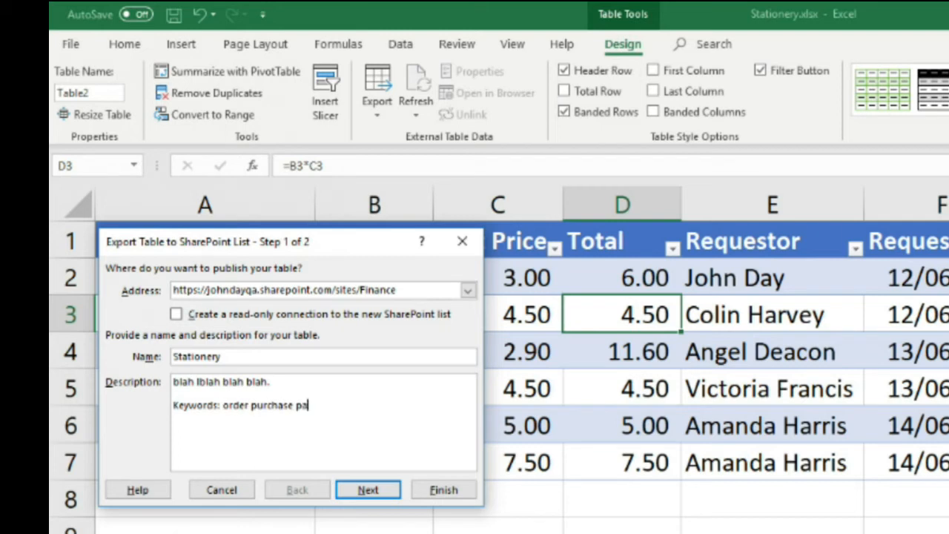
pyautogui.write('per')
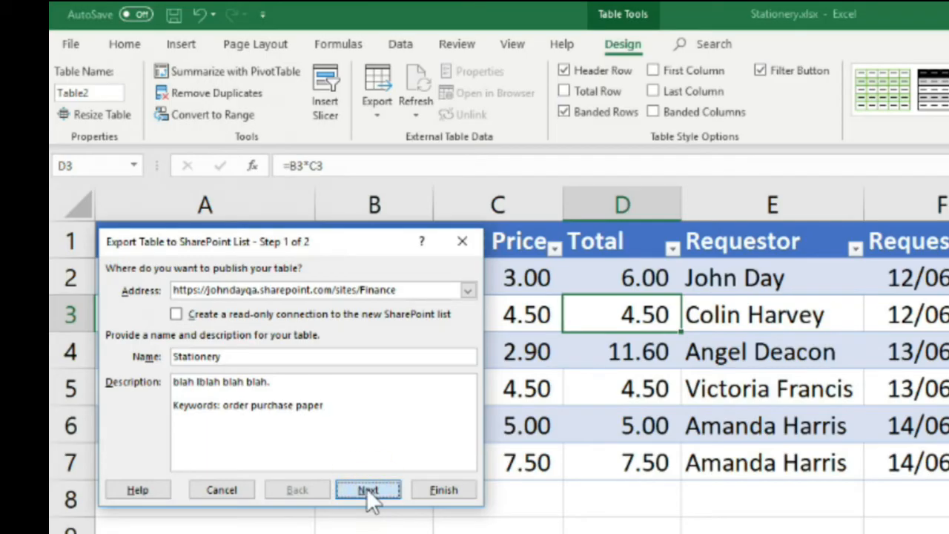
# - Review the column data types and finish publishing the Stationery table to SharePoint
pyautogui.click(368, 490)
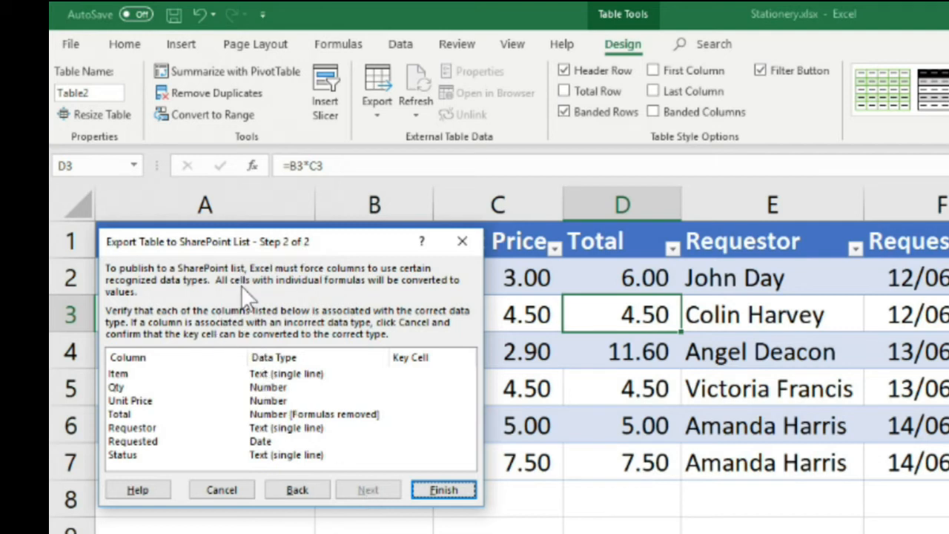
pyautogui.moveTo(122, 408)
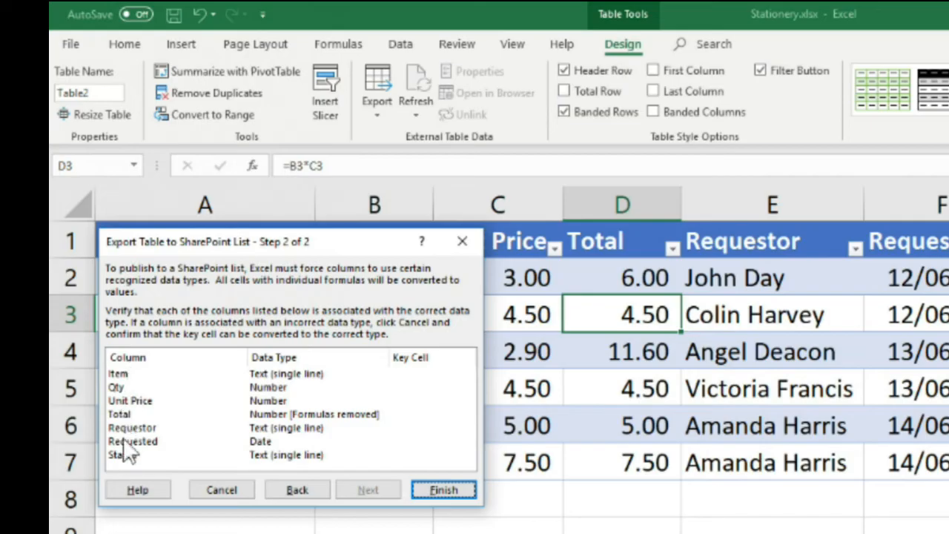
pyautogui.moveTo(280, 268)
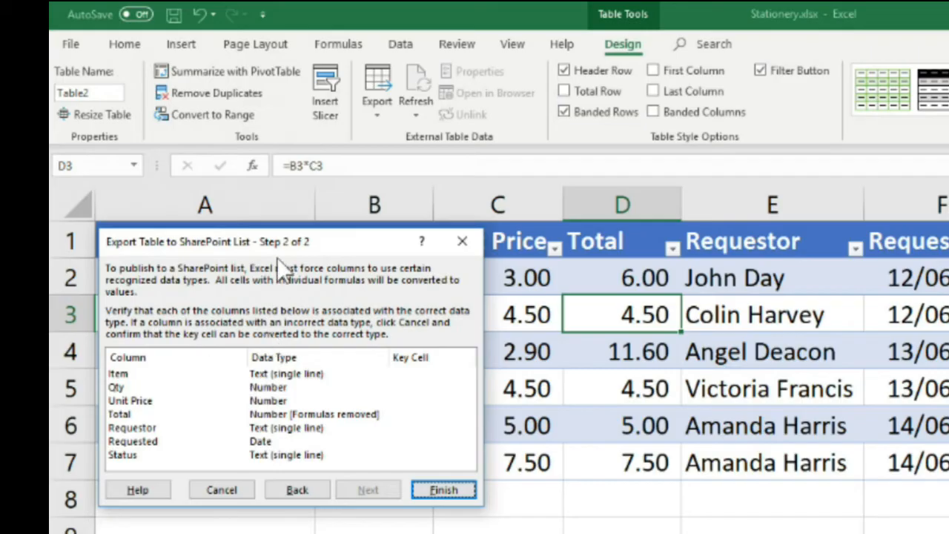
pyautogui.click(443, 489)
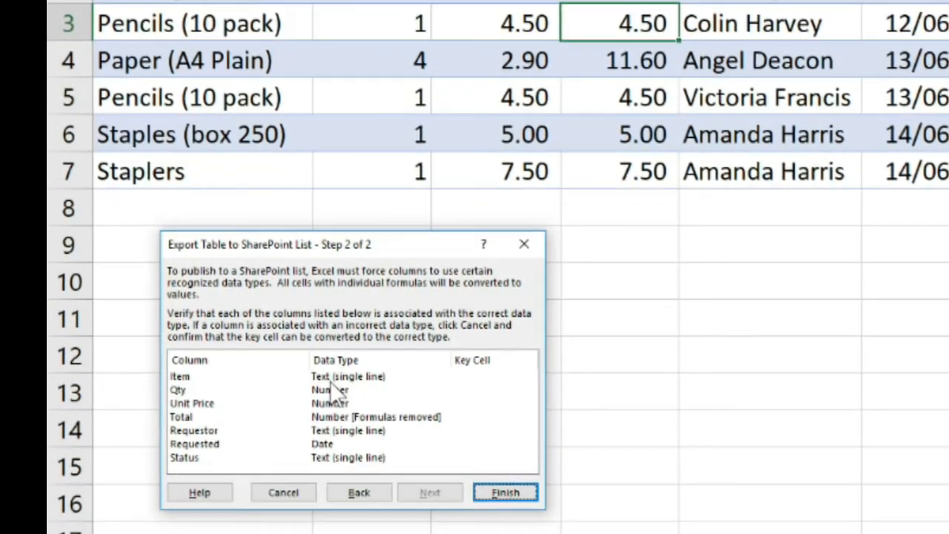
pyautogui.click(505, 493)
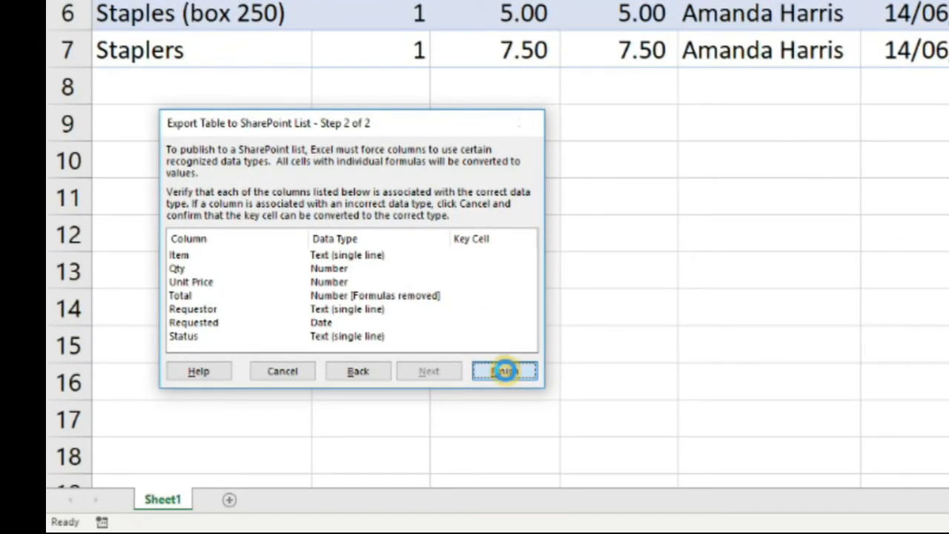
pyautogui.click(505, 371)
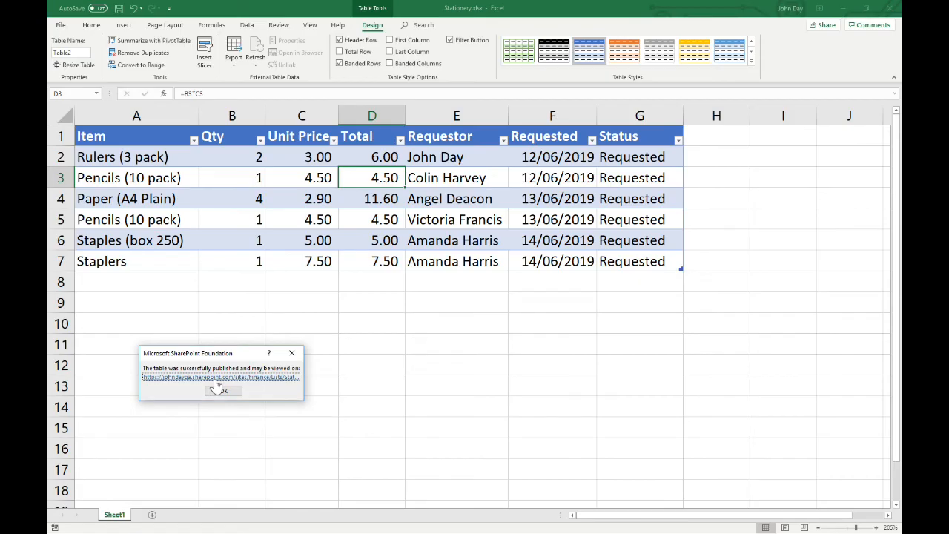
# - Dismiss the publish confirmation and open the new Stationery list from the Finance site contents
pyautogui.click(222, 391)
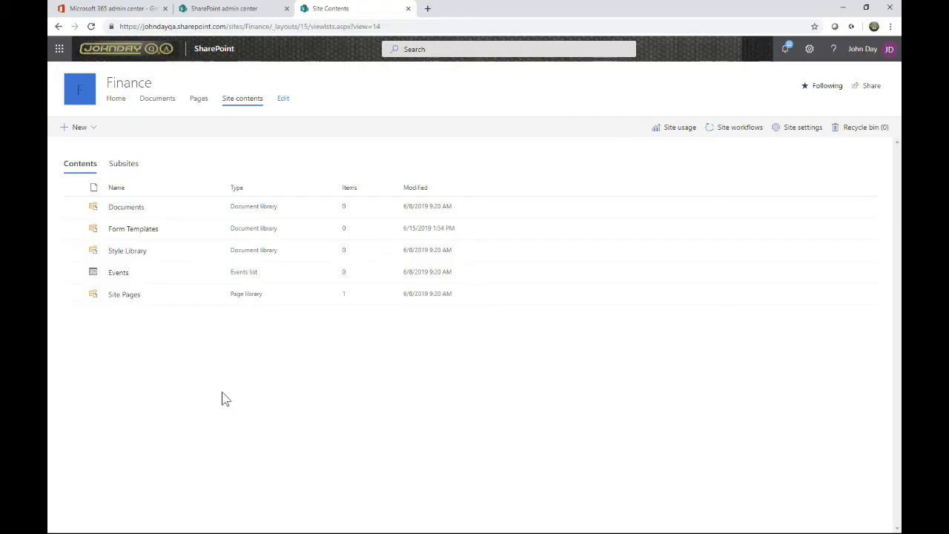
pyautogui.moveTo(225, 369)
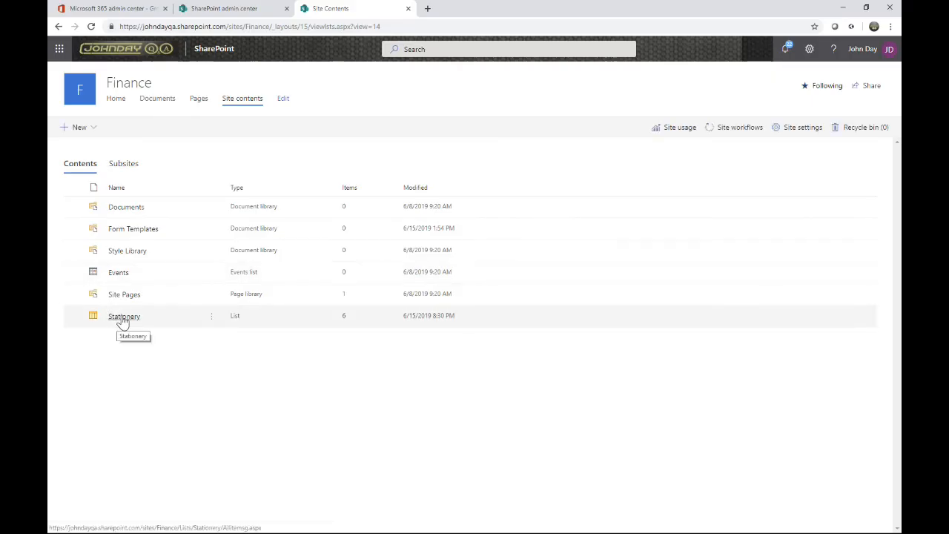
pyautogui.click(125, 316)
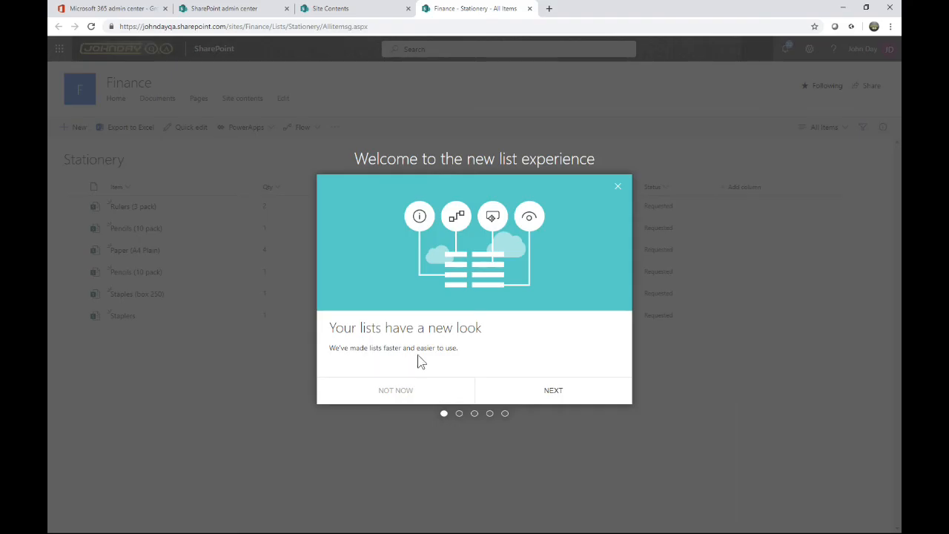
pyautogui.moveTo(483, 353)
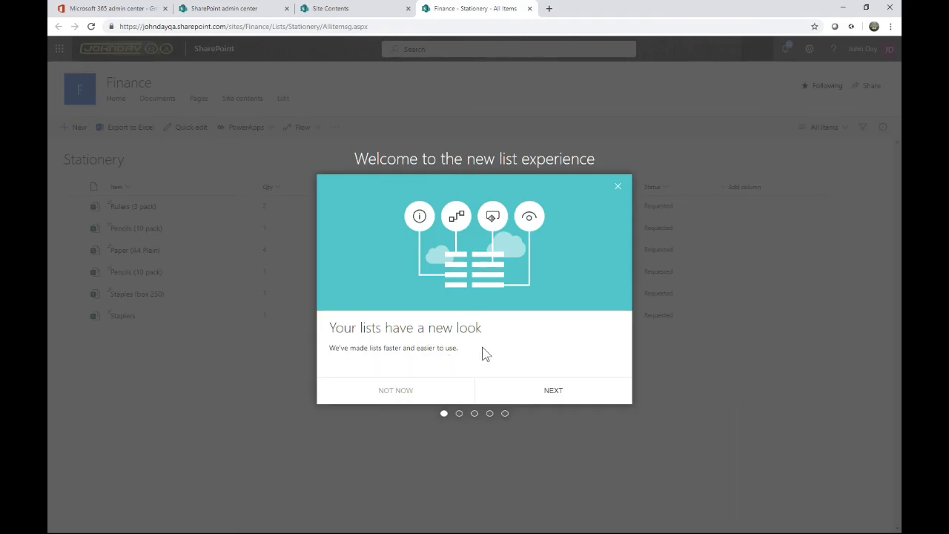
# - Advance the new list experience tour through editing, Flow and PowerApps slides
pyautogui.click(554, 390)
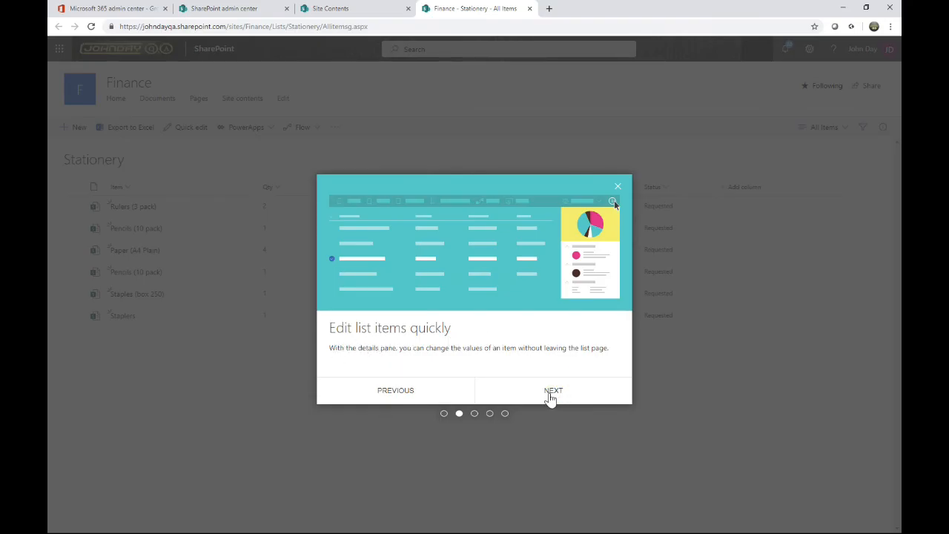
pyautogui.click(553, 390)
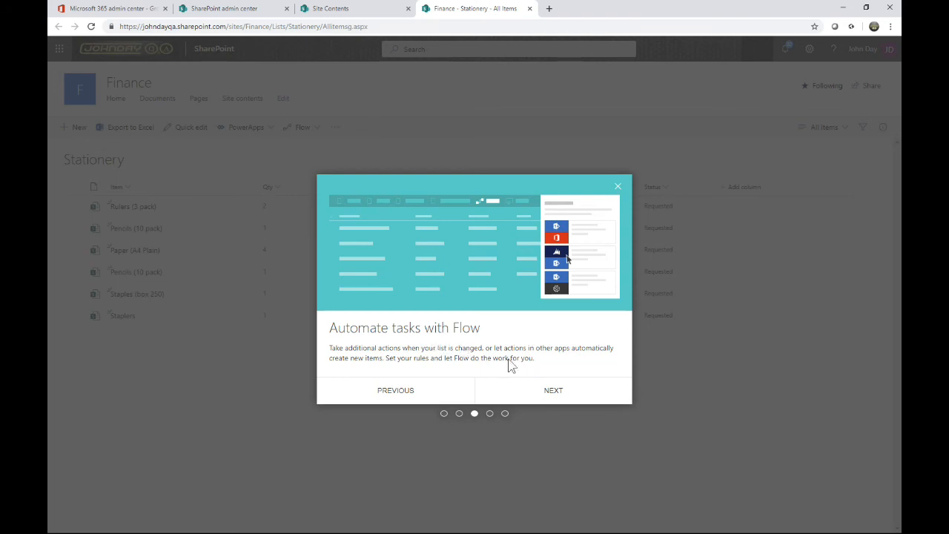
pyautogui.click(553, 390)
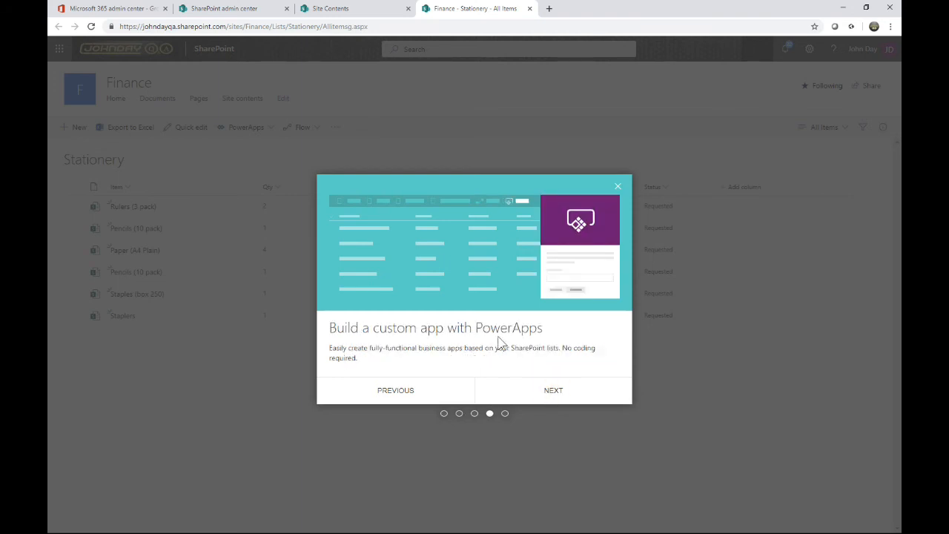
pyautogui.moveTo(495, 367)
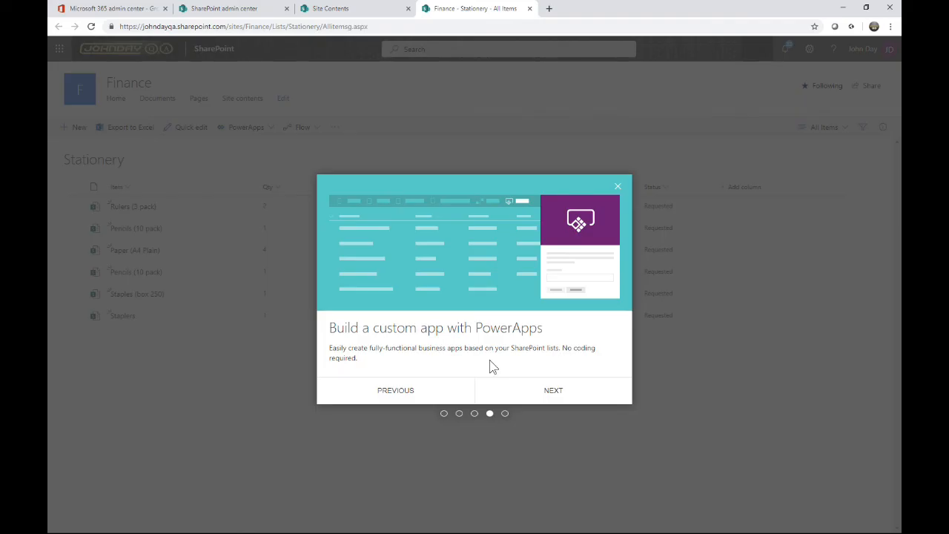
pyautogui.moveTo(511, 368)
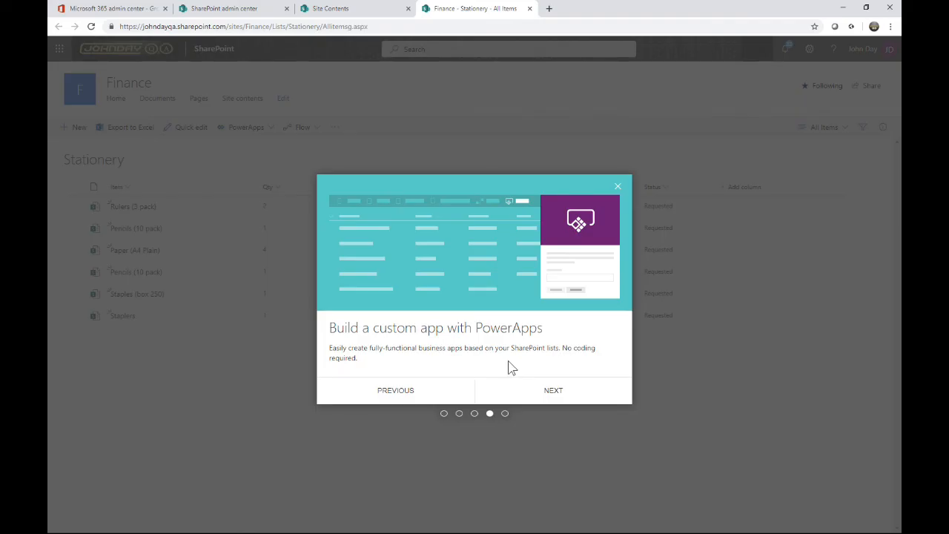